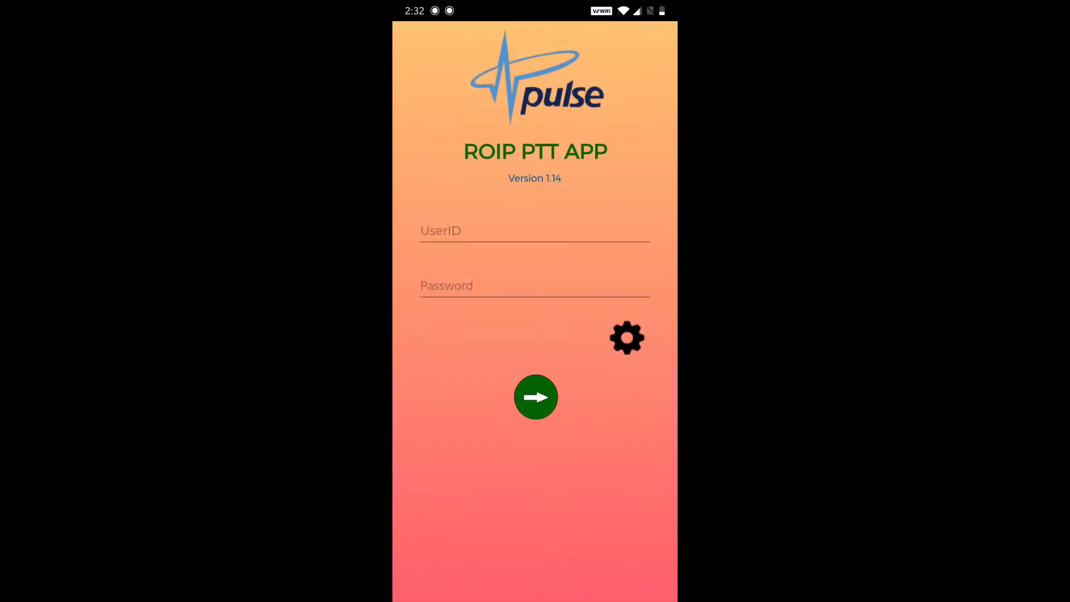
Step: Switch the connection type to IP address 192.168.1.8, port 9040, and save the settings
{"action": "left_click", "coordinate": [627, 337]}
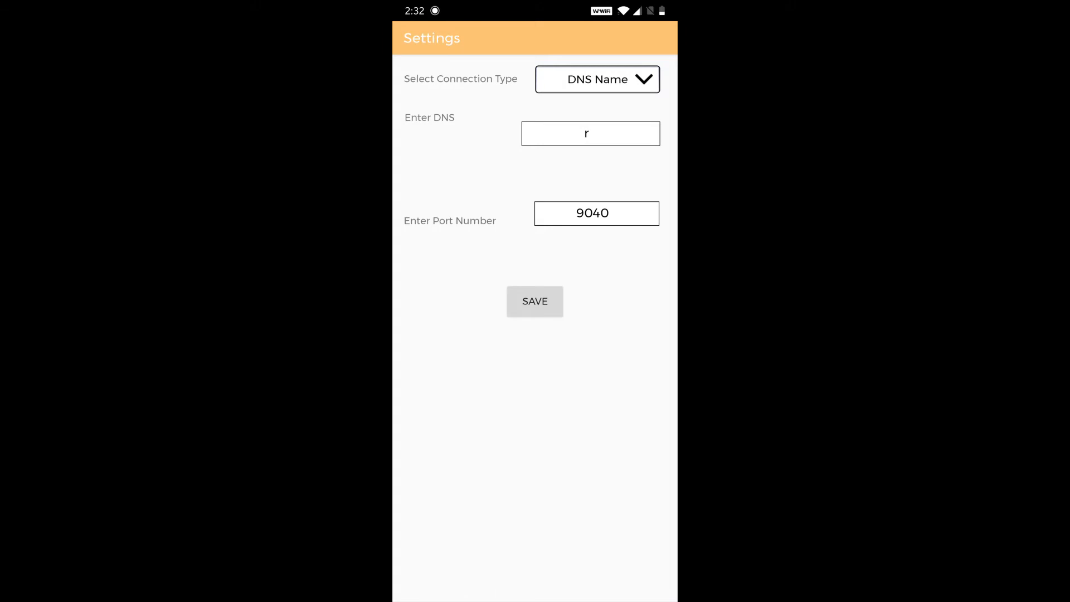
{"action": "left_click", "coordinate": [596, 79]}
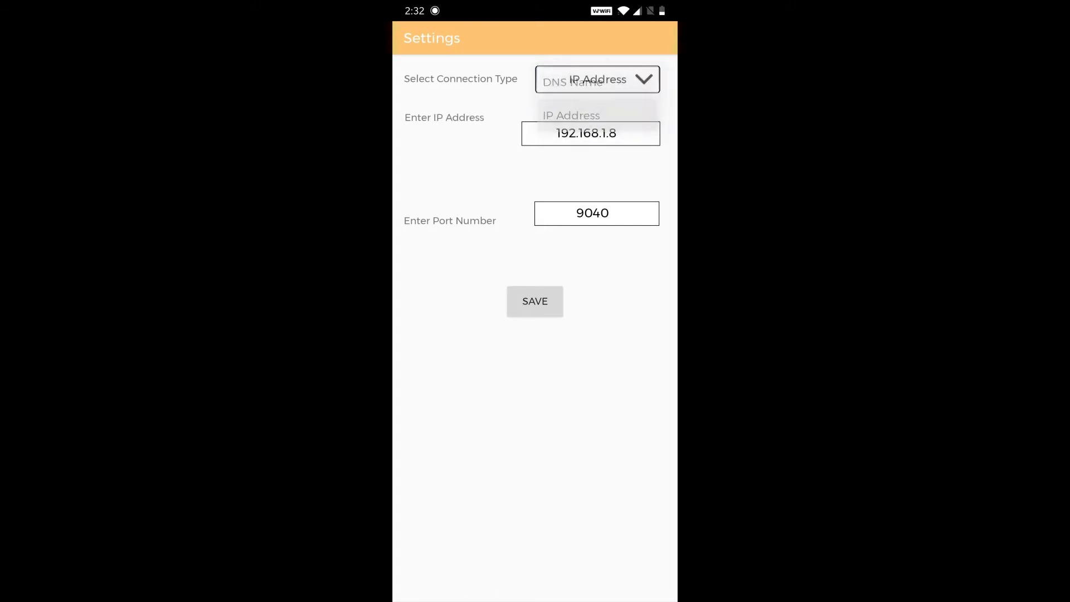
{"action": "left_click", "coordinate": [590, 134]}
{"action": "type", "text": "app1"}
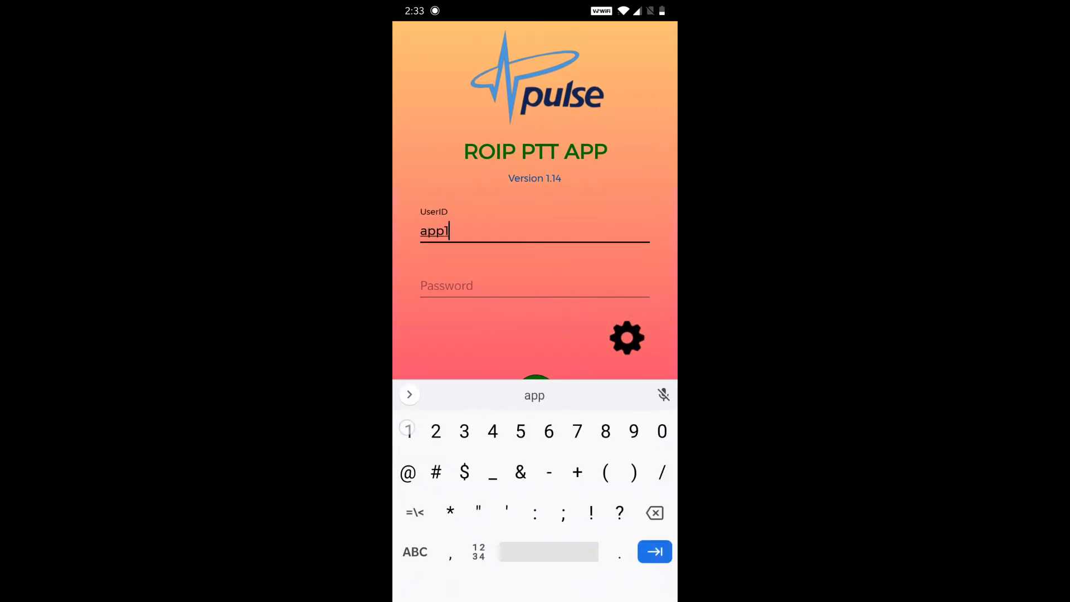
Step: Enter the password for user app1 and log in to the server
{"action": "left_click", "coordinate": [535, 285]}
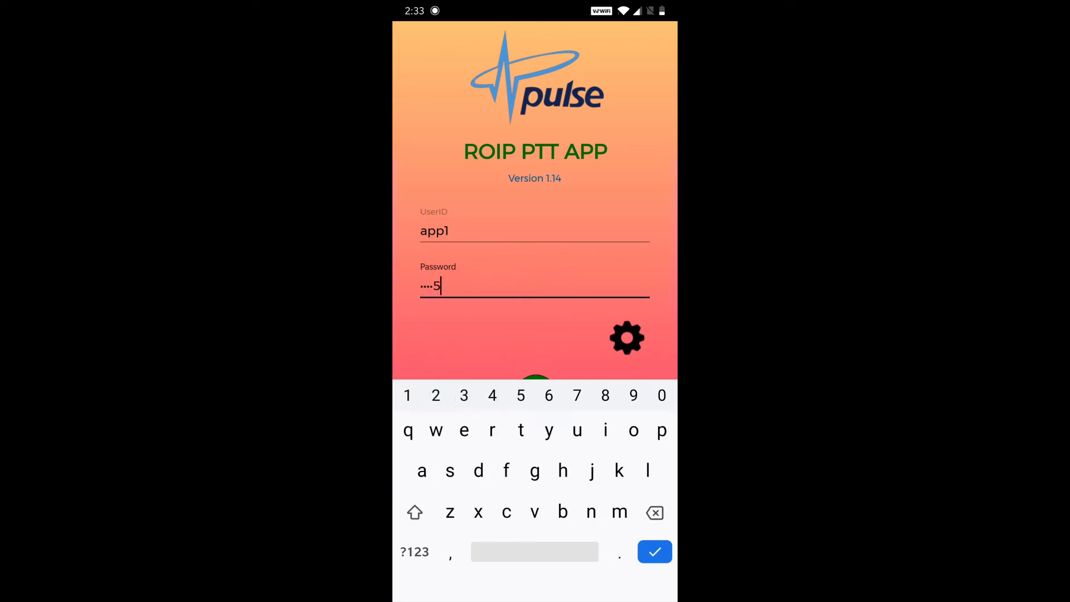
{"action": "left_click", "coordinate": [653, 551]}
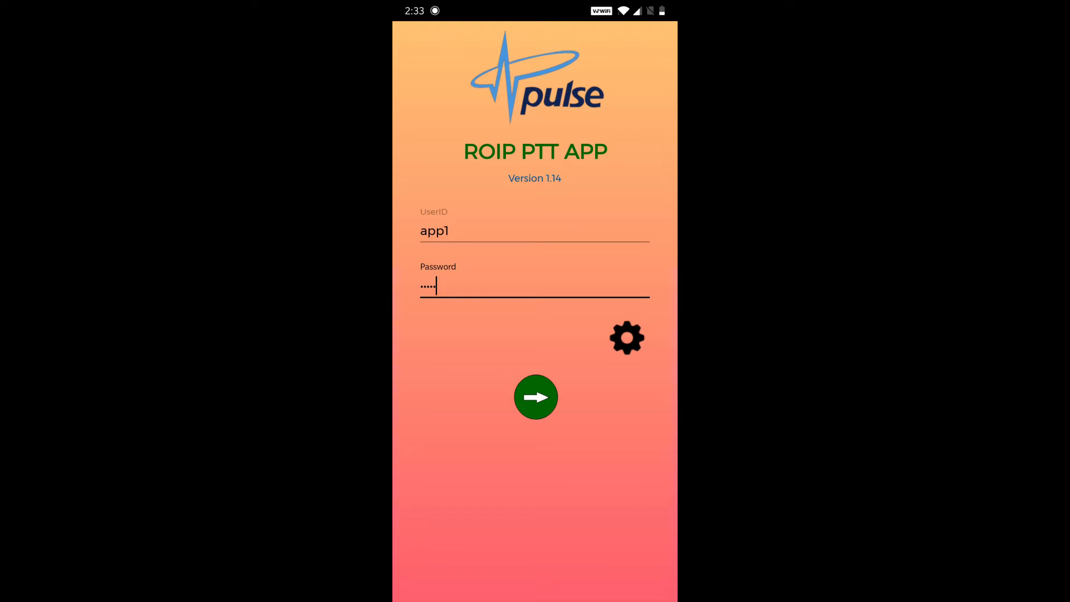
{"action": "left_click", "coordinate": [535, 397]}
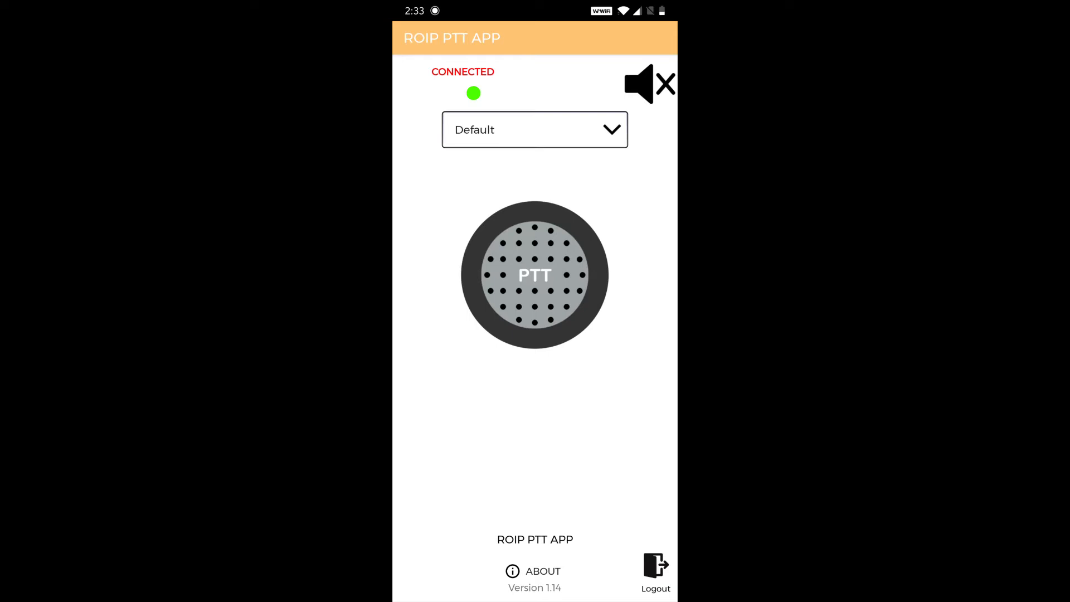
Step: Cycle the gateway dropdown through ROIP 1 to ROIP 5, then reselect ROIP 1
{"action": "left_click", "coordinate": [534, 130]}
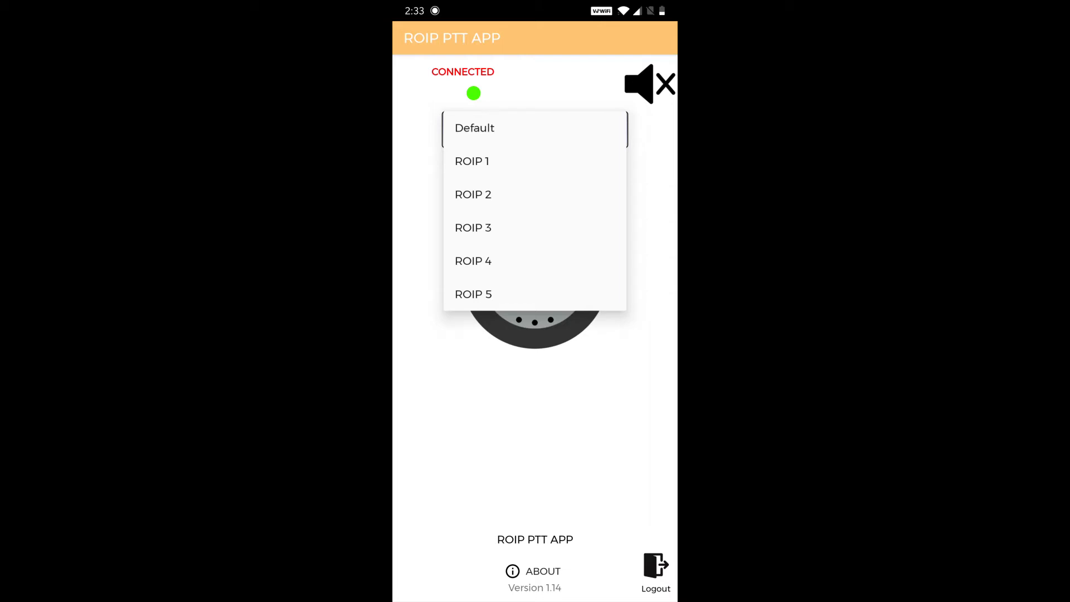
{"action": "left_click", "coordinate": [472, 161]}
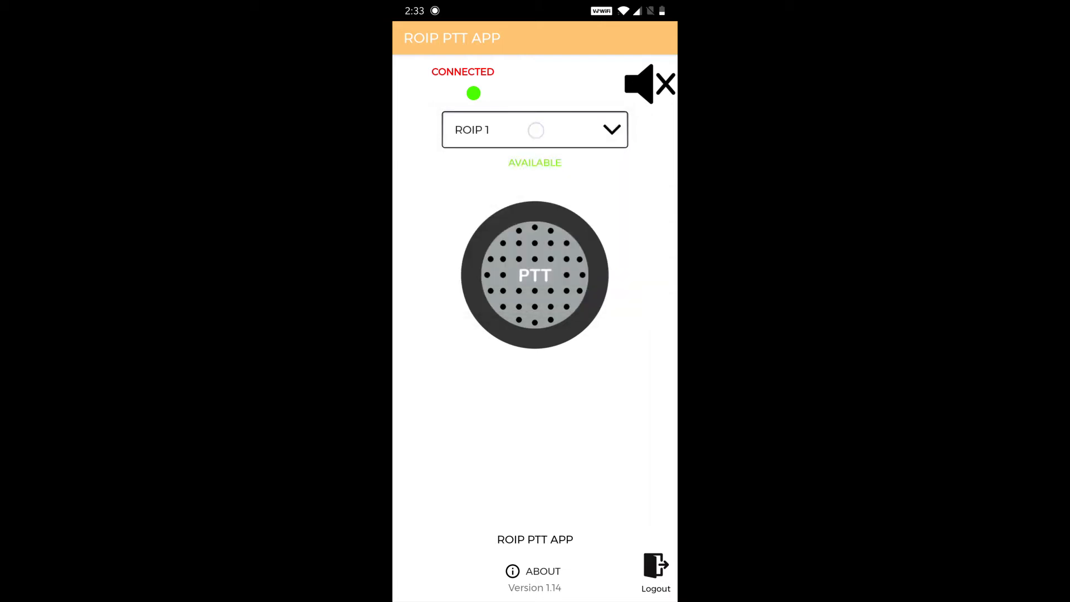
{"action": "left_click", "coordinate": [535, 130]}
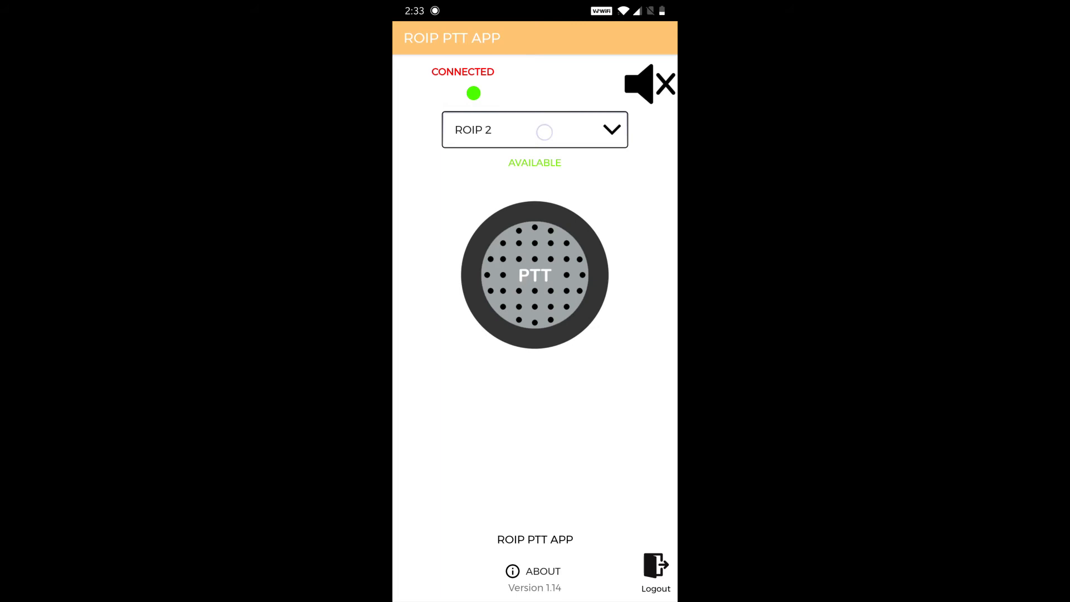
{"action": "left_click", "coordinate": [534, 130]}
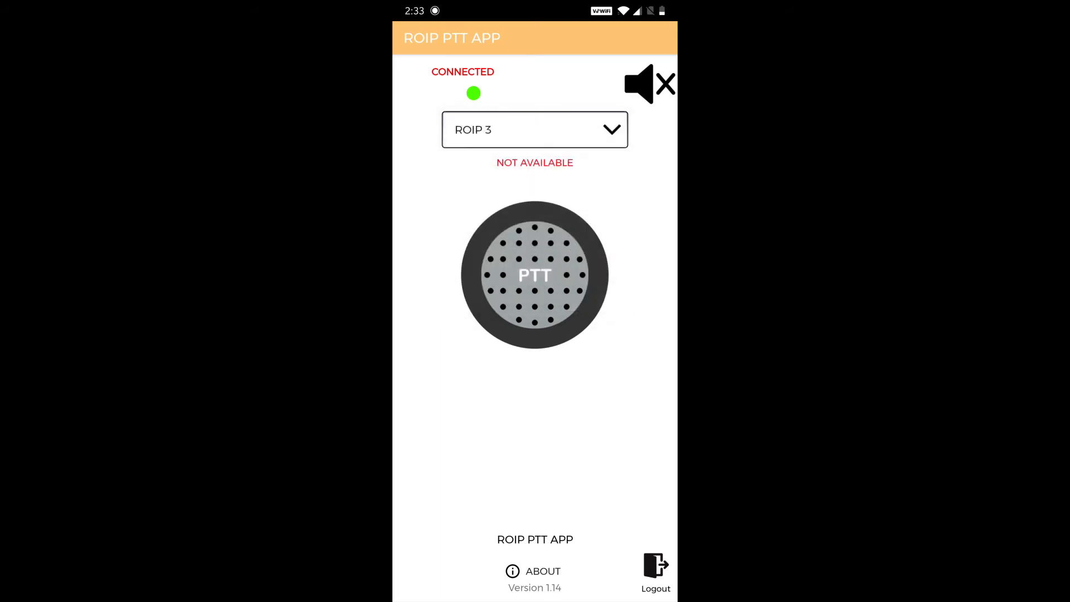
{"action": "left_click", "coordinate": [535, 130]}
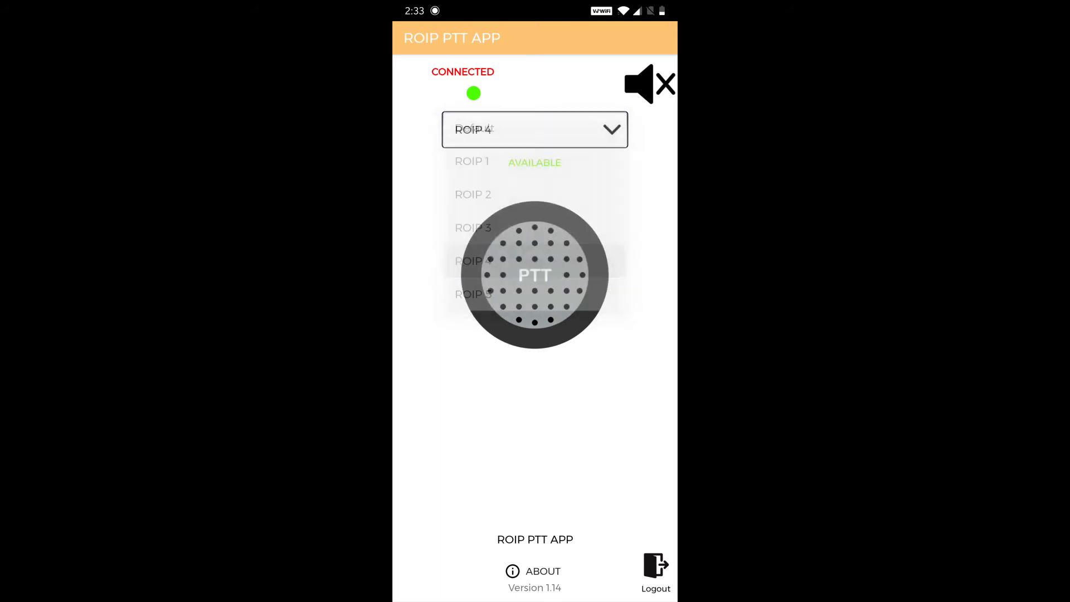
{"action": "left_click", "coordinate": [472, 261]}
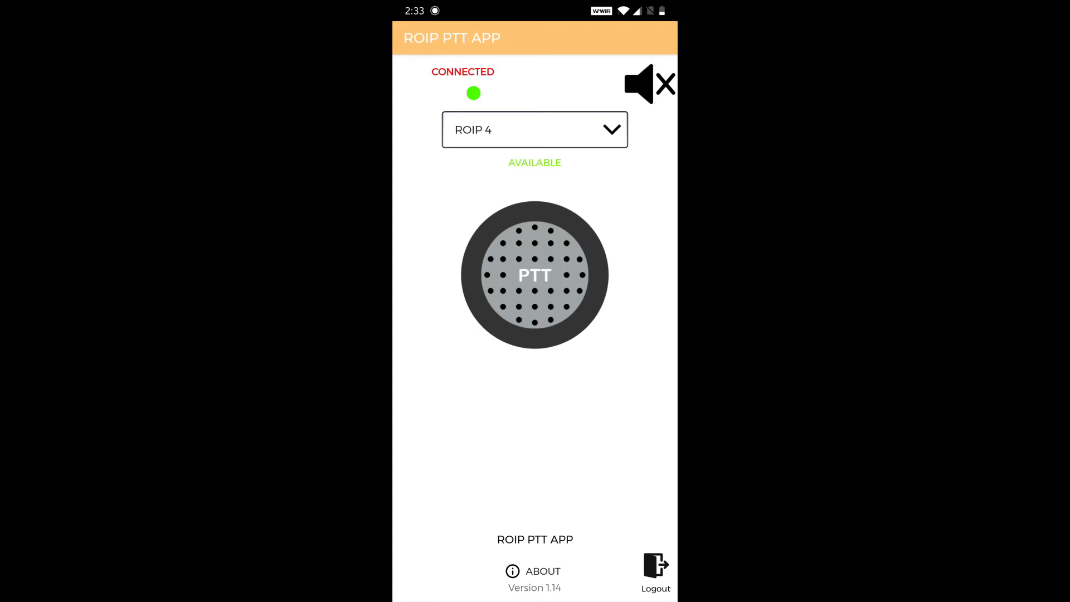
{"action": "left_click", "coordinate": [535, 128]}
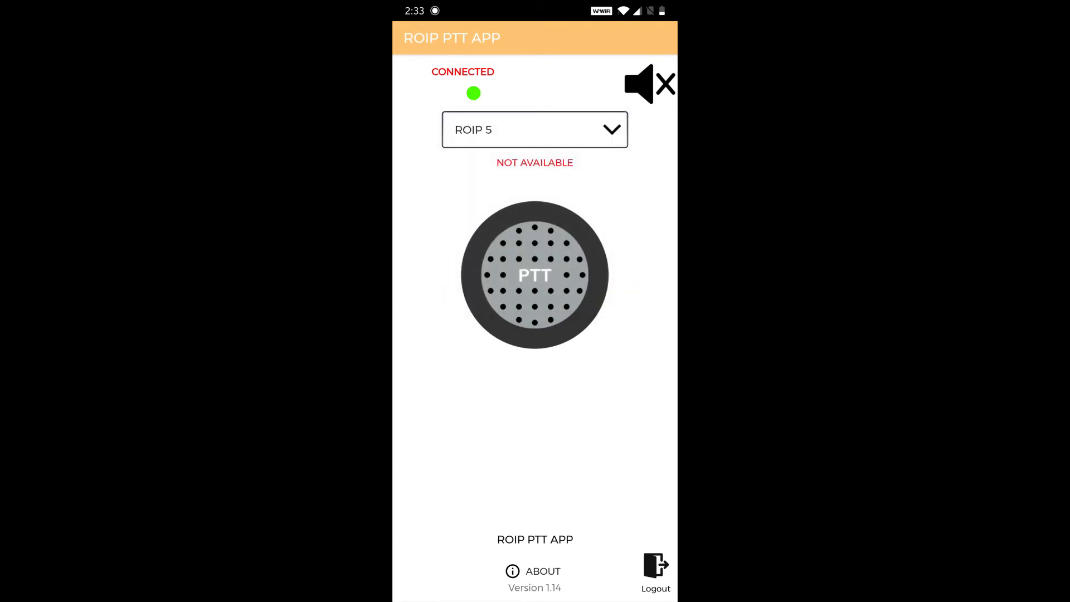
{"action": "left_click", "coordinate": [535, 130]}
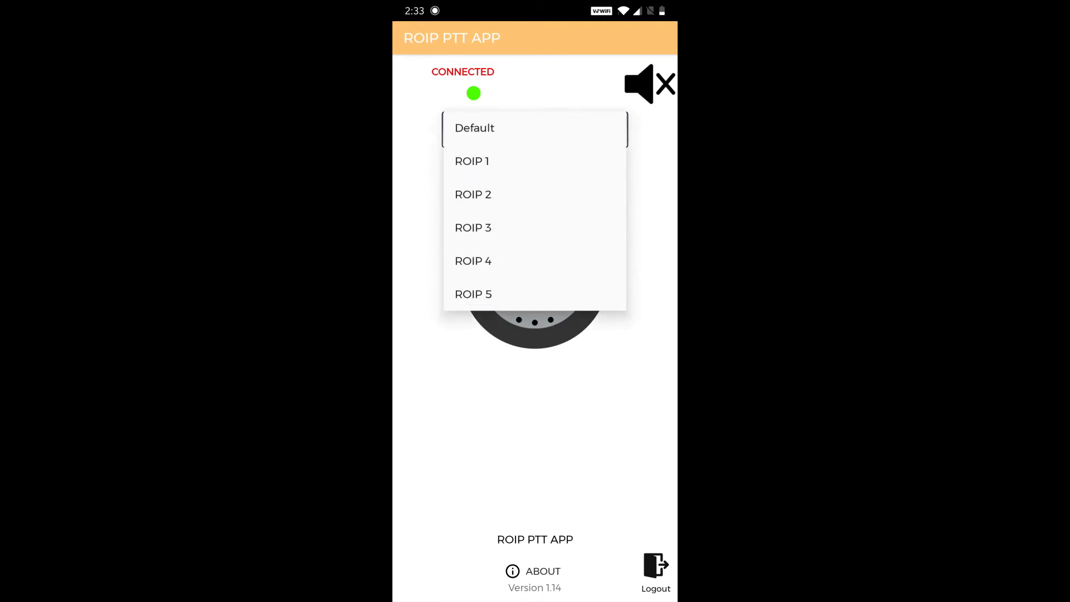
{"action": "left_click", "coordinate": [472, 161]}
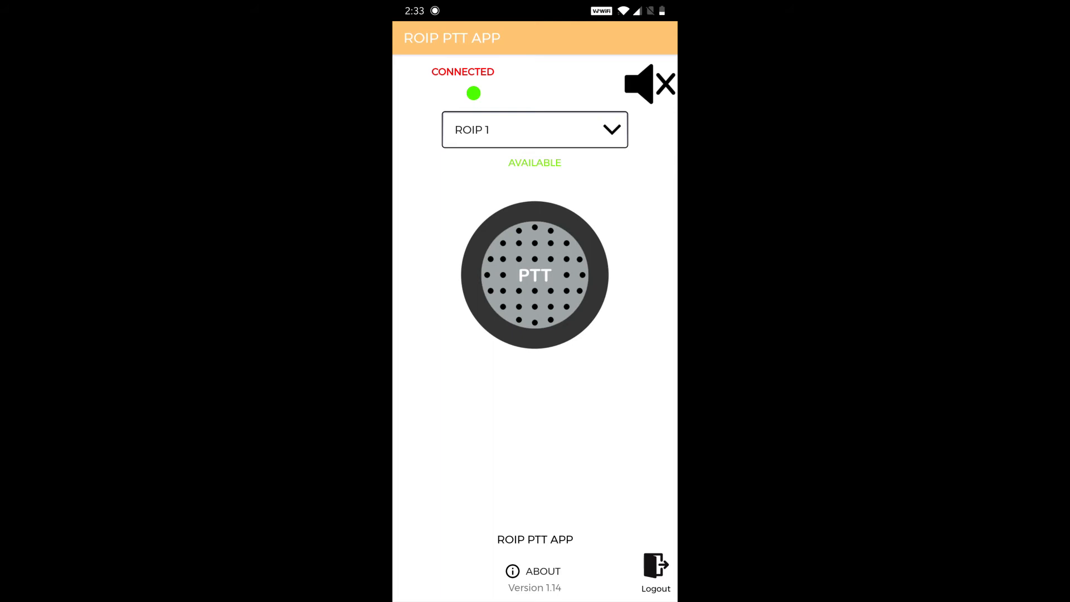
Step: Toggle the top-right speaker icon until ROIP 1 audio is unmuted
{"action": "left_click", "coordinate": [651, 84]}
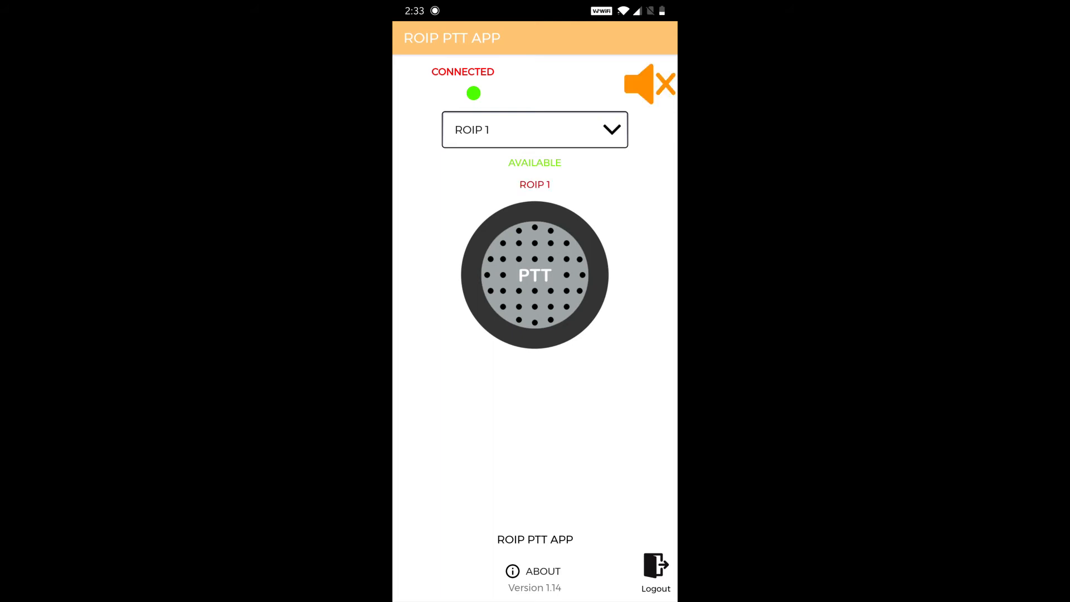
{"action": "left_click", "coordinate": [648, 83]}
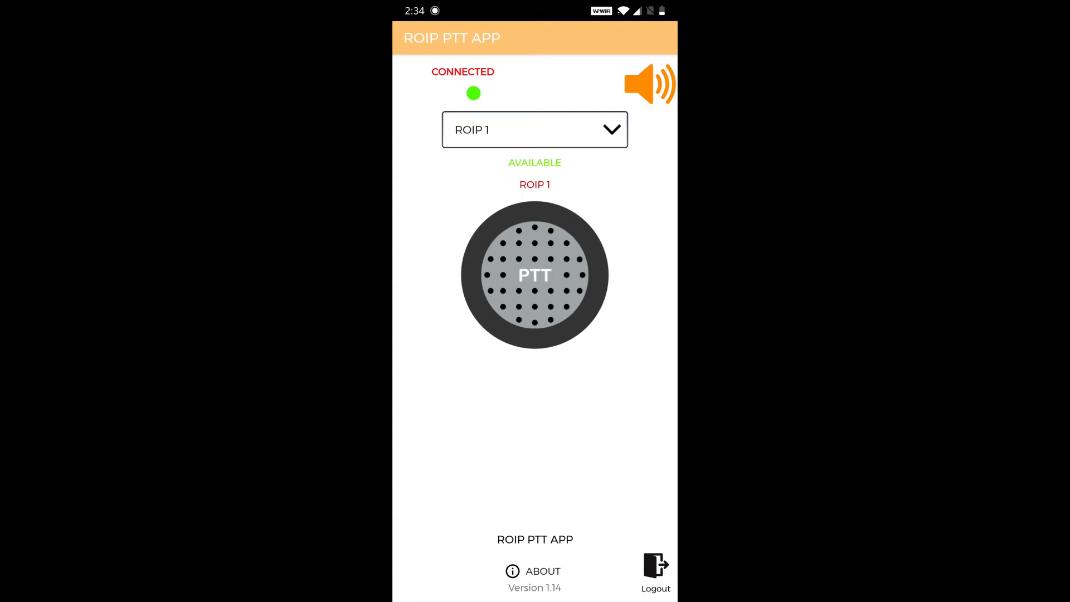
{"action": "left_click", "coordinate": [649, 83]}
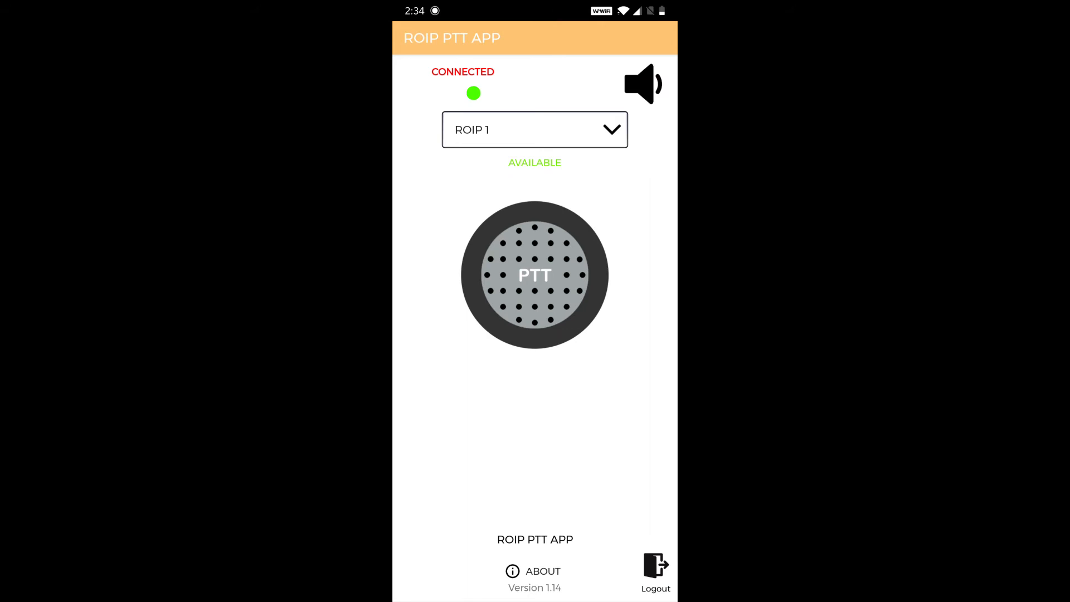
Step: Transmit on ROIP 1 with PTT, release to hear the reply, then transmit again
{"action": "left_click", "coordinate": [534, 275]}
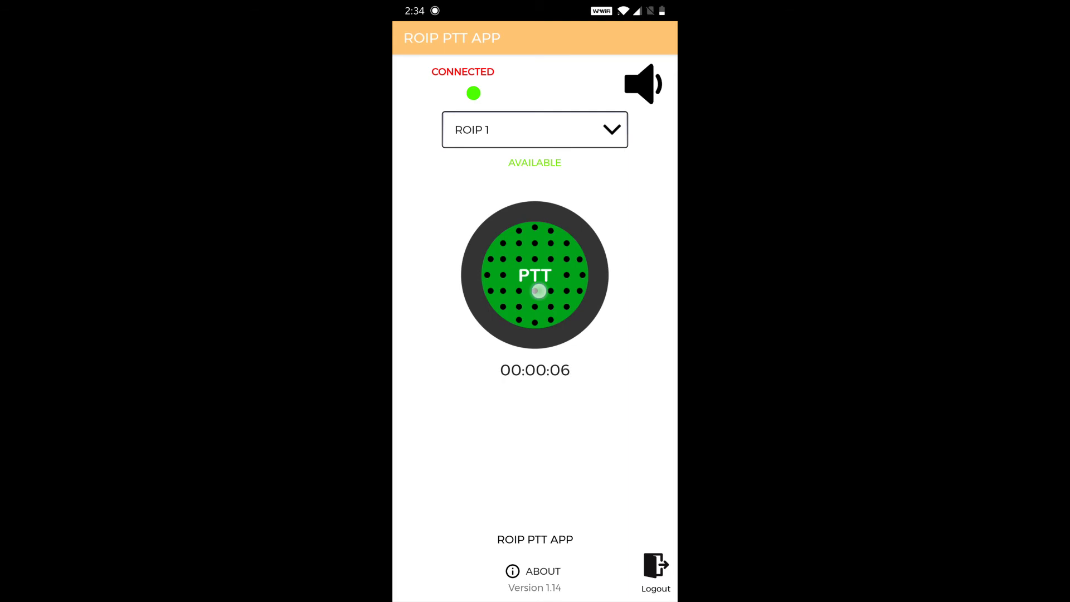
{"action": "left_click", "coordinate": [535, 275]}
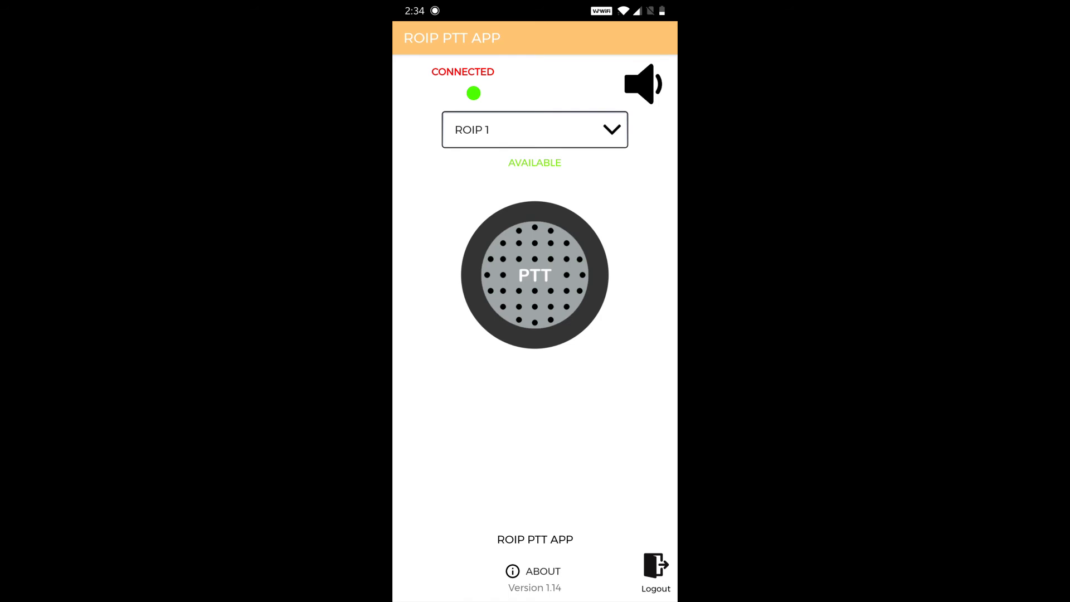
{"action": "left_click", "coordinate": [642, 84]}
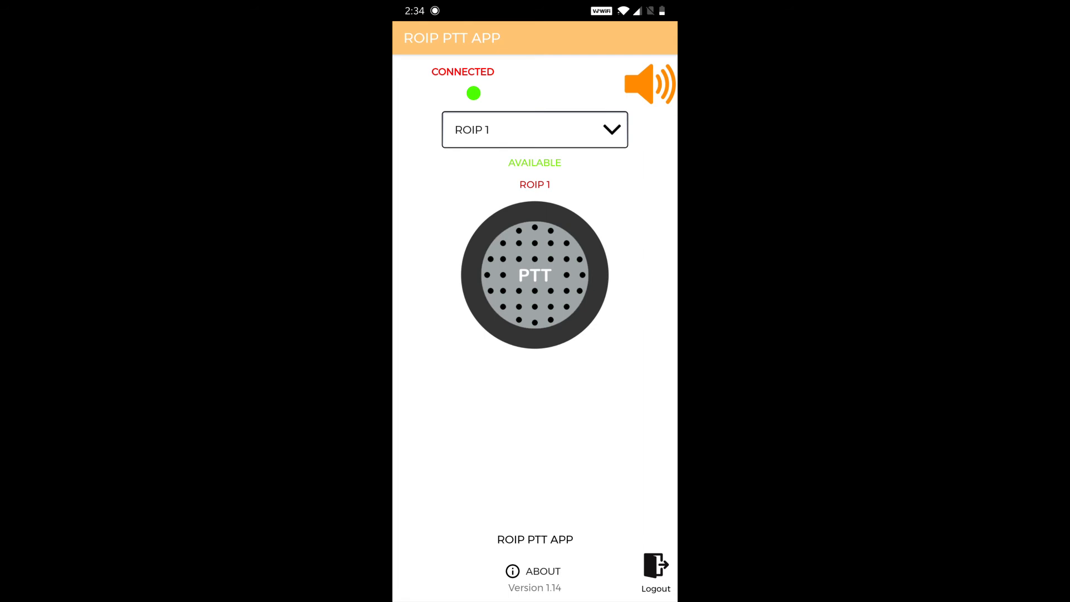
{"action": "left_click", "coordinate": [649, 84]}
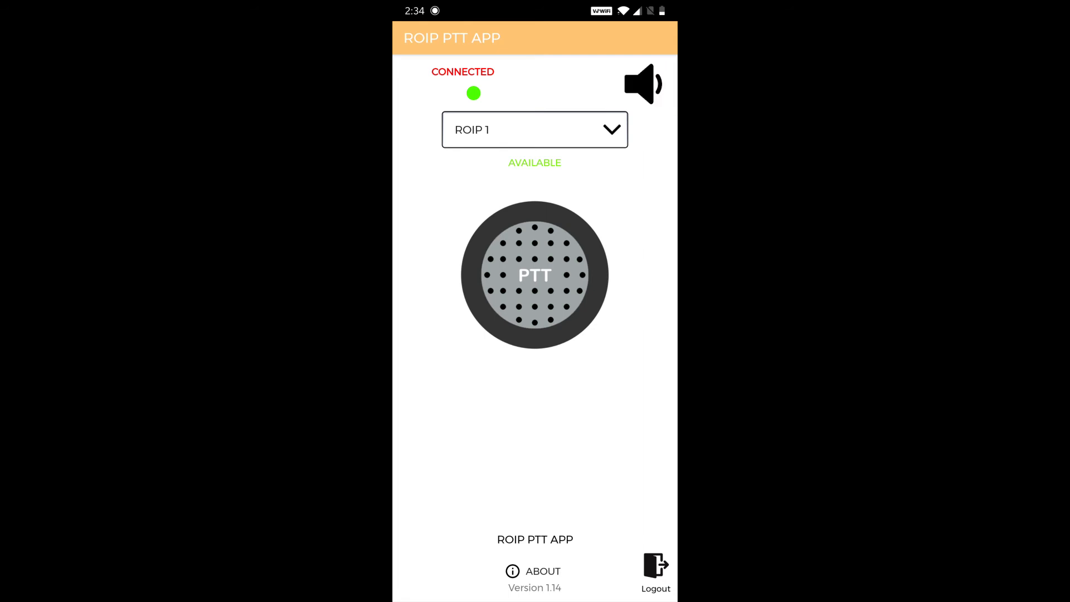
{"action": "left_click", "coordinate": [535, 275]}
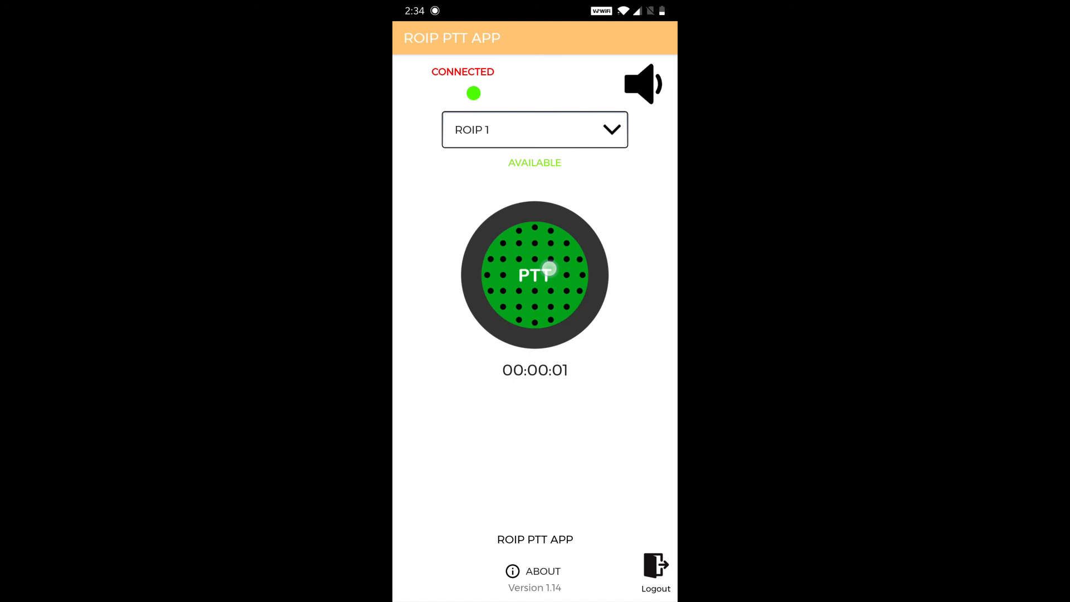